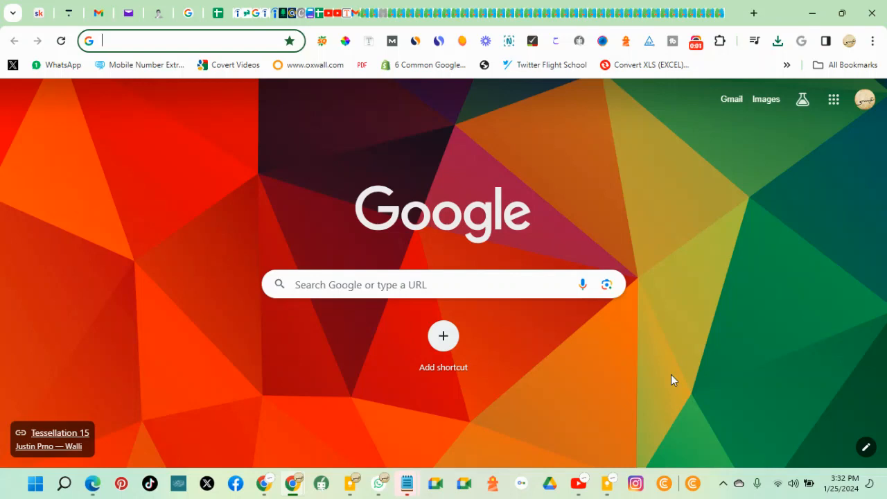
pyautogui.moveTo(693, 368)
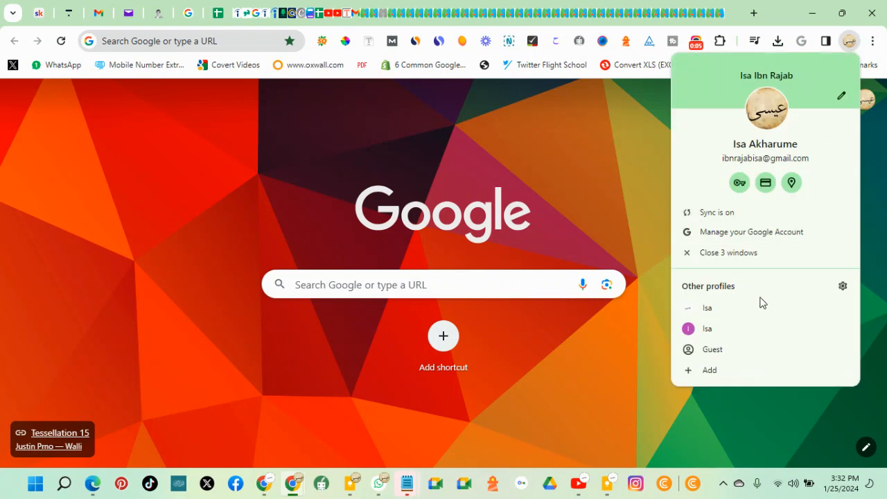
# Switch Chrome to another profile and go to the WordPress.com home page
pyautogui.click(707, 329)
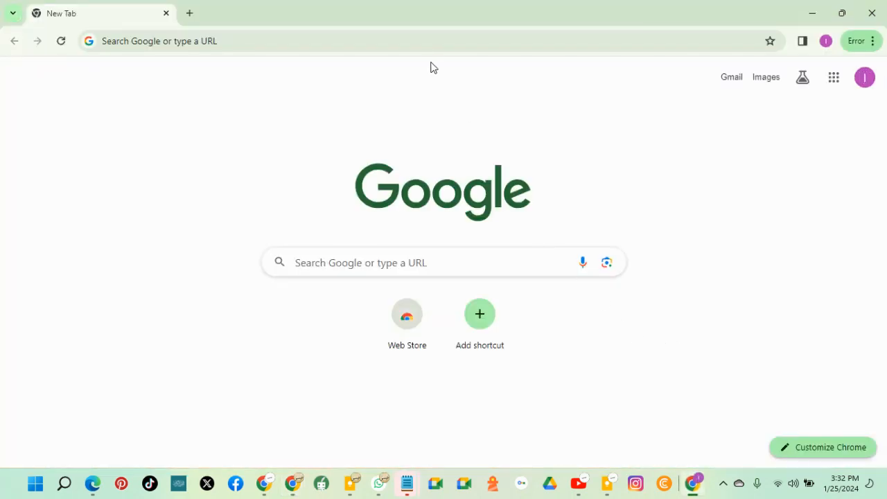
pyautogui.write('www')
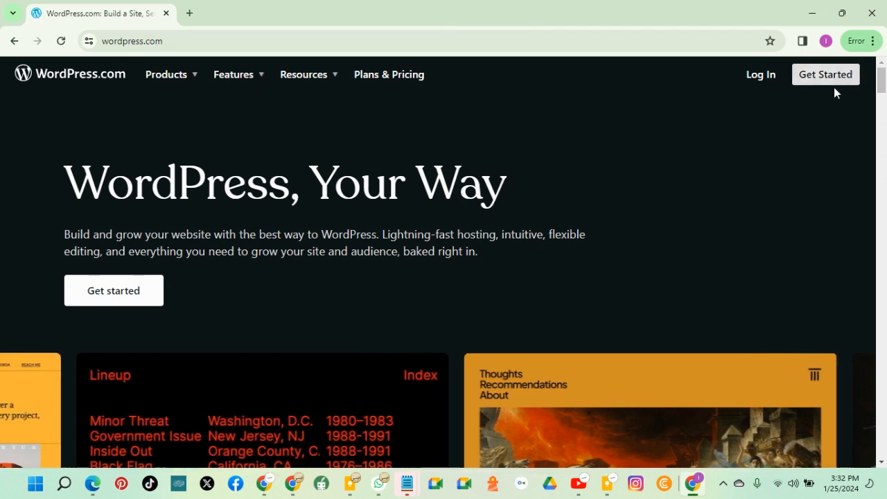
# Start a new WordPress.com account via Get Started and choose Continue with Google
pyautogui.click(827, 75)
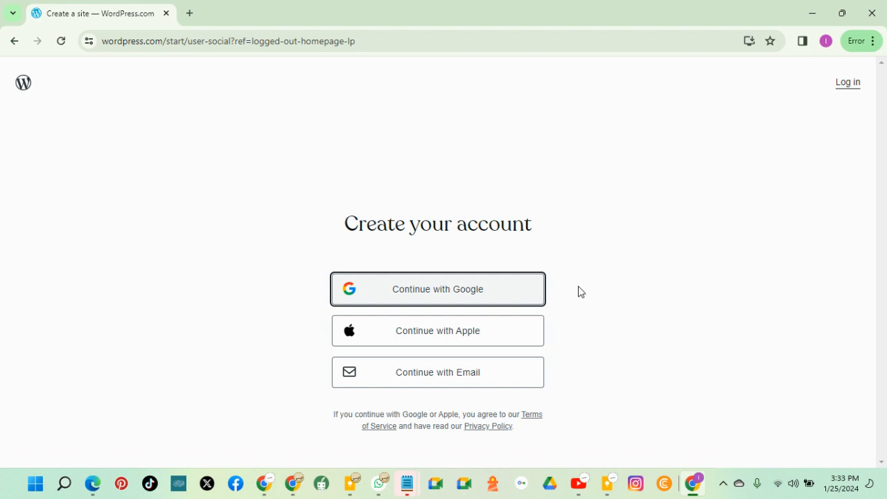
pyautogui.moveTo(562, 291)
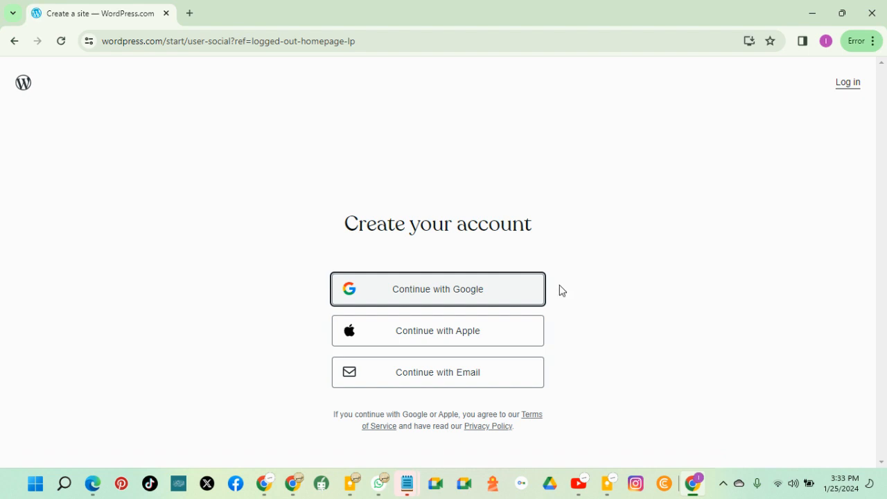
pyautogui.click(438, 290)
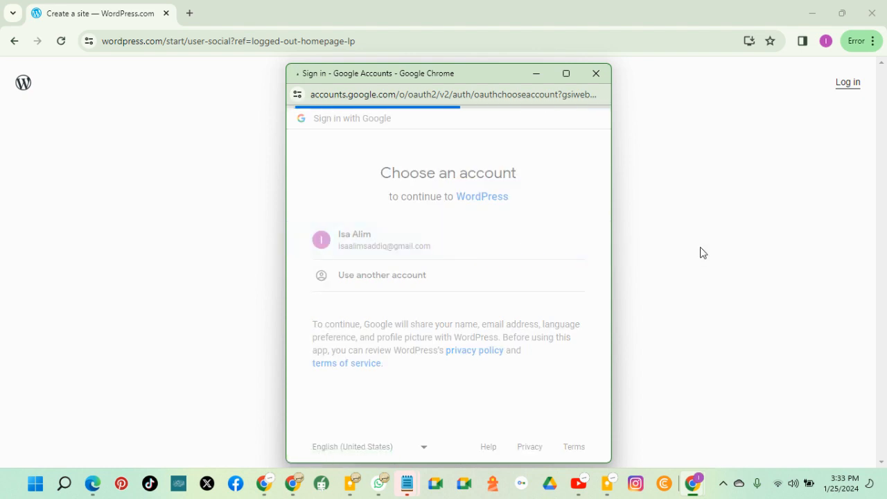
# Pick the Google account and confirm consent so WordPress signs in with it
pyautogui.click(382, 240)
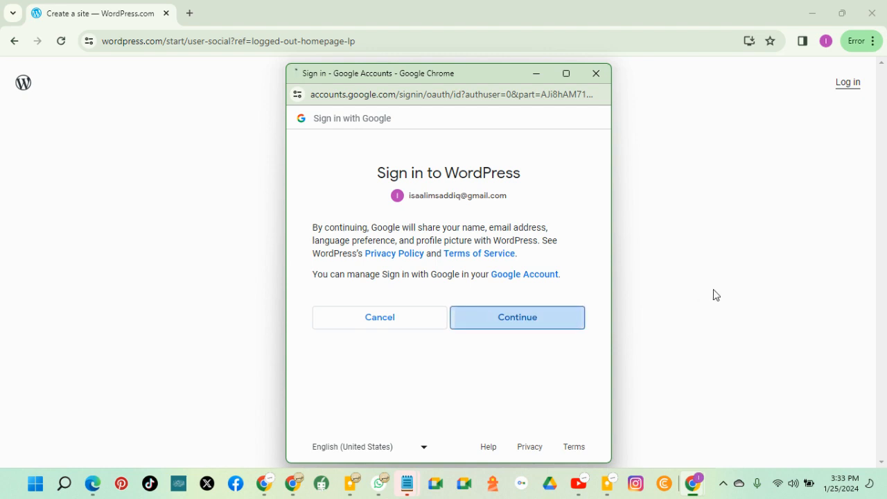
pyautogui.click(517, 316)
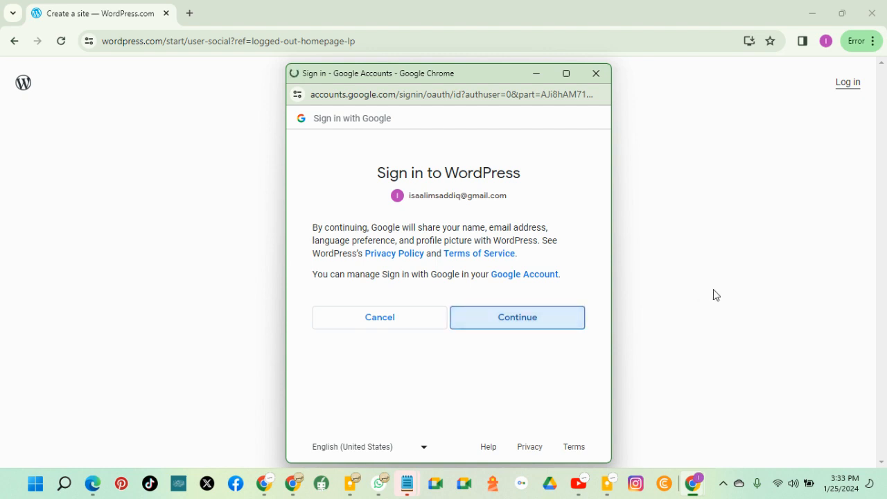
pyautogui.click(516, 316)
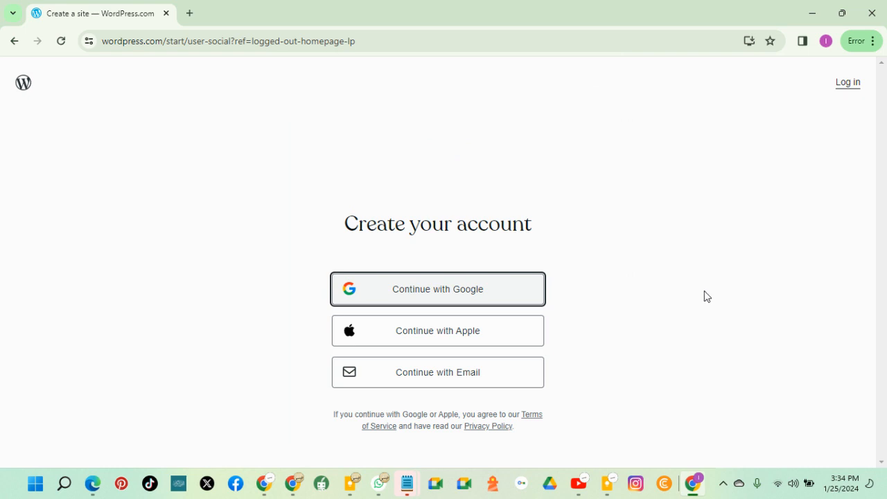
pyautogui.moveTo(705, 297)
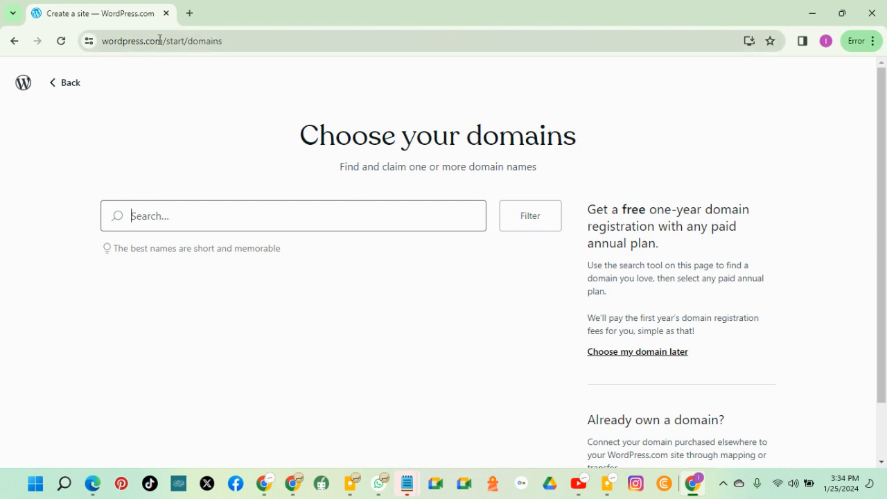
# Search the domain picker for 'foodforall'
pyautogui.click(162, 40)
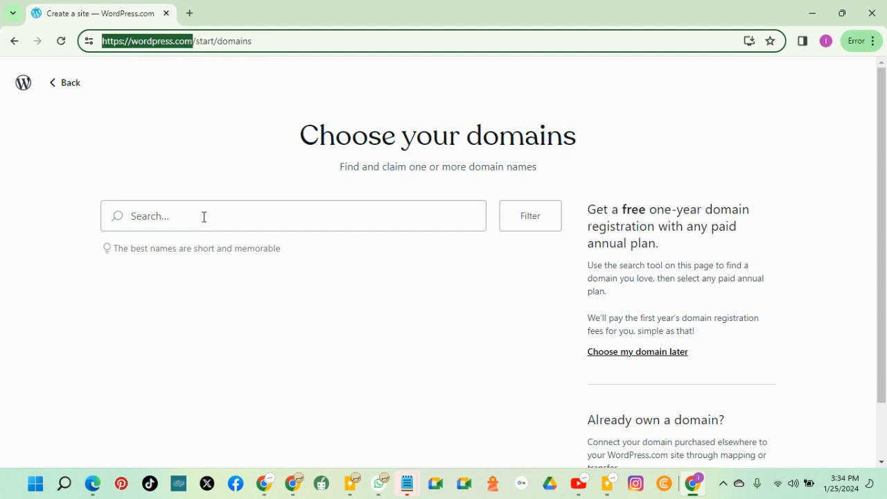
pyautogui.click(294, 216)
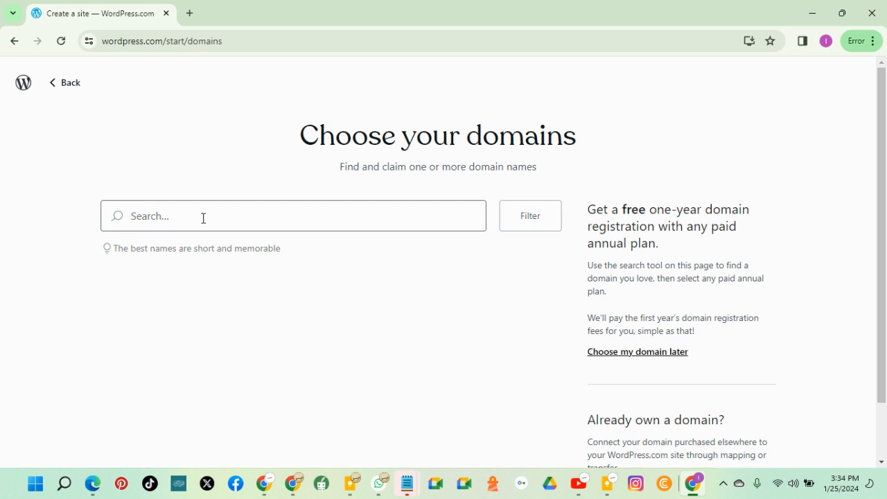
pyautogui.write('f')
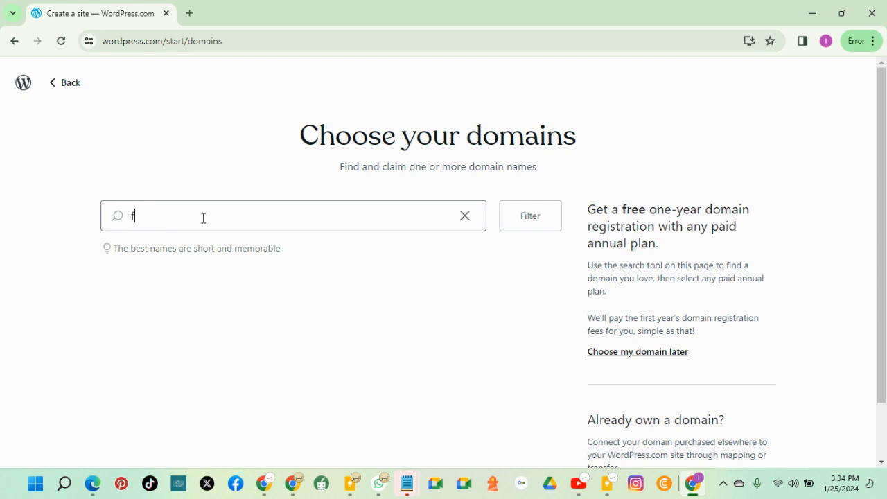
pyautogui.write('ood')
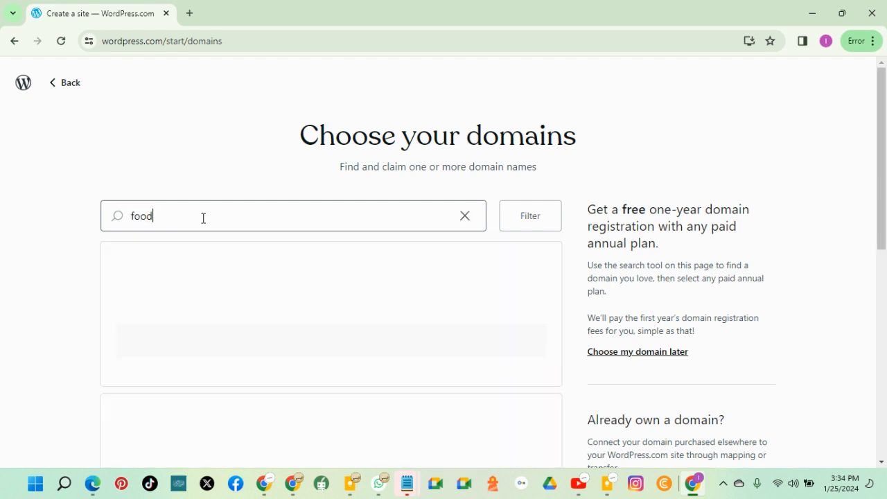
pyautogui.write('forall')
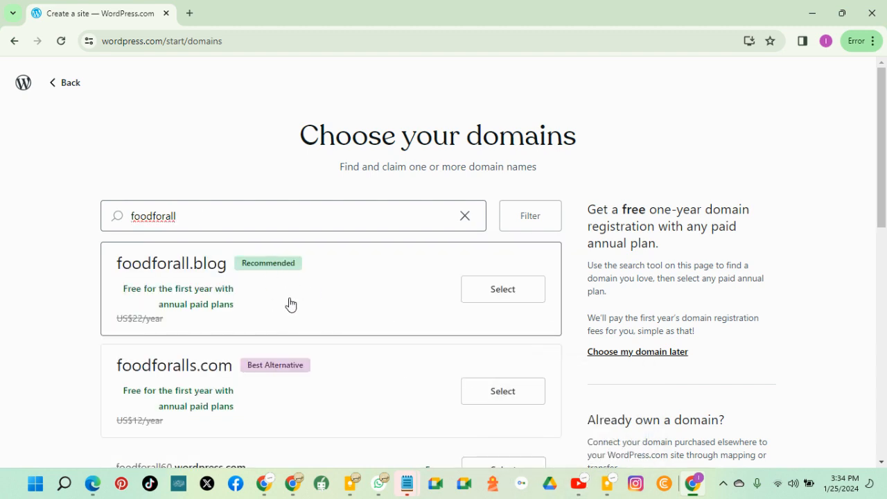
pyautogui.scroll(-3)
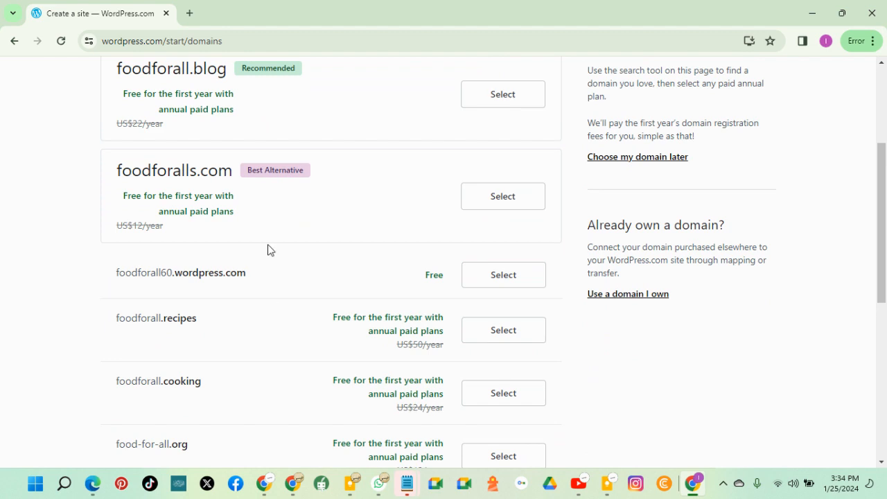
pyautogui.moveTo(372, 292)
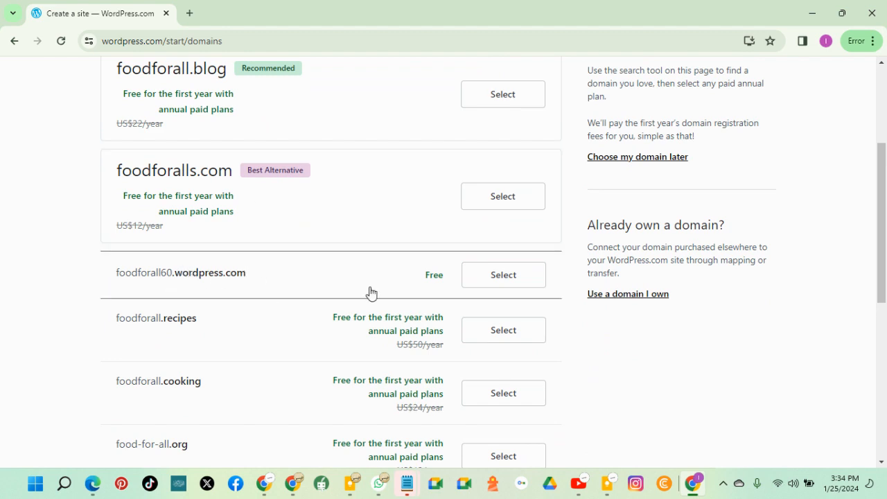
pyautogui.moveTo(443, 283)
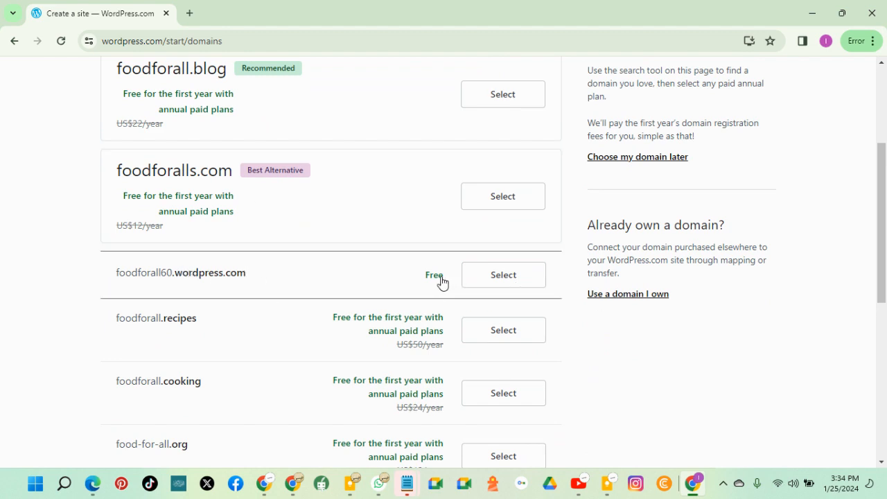
# Select the free foodforall60.wordpress.com address and continue to plans
pyautogui.click(504, 274)
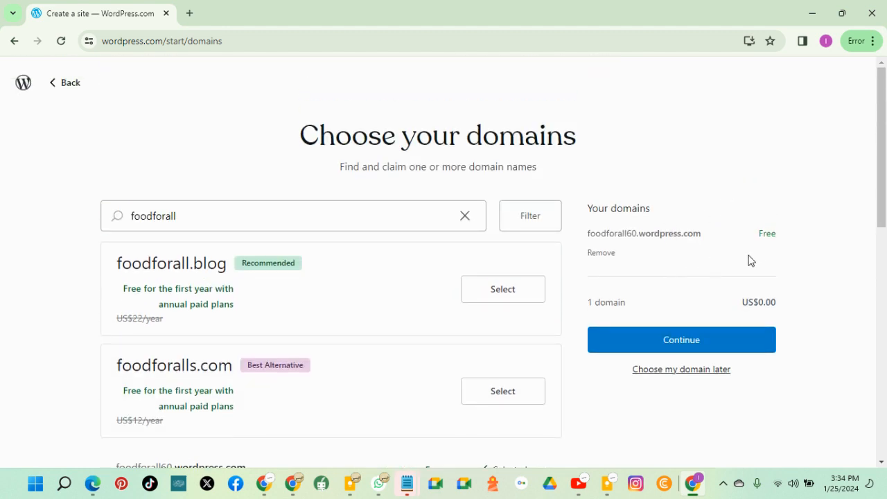
pyautogui.click(680, 340)
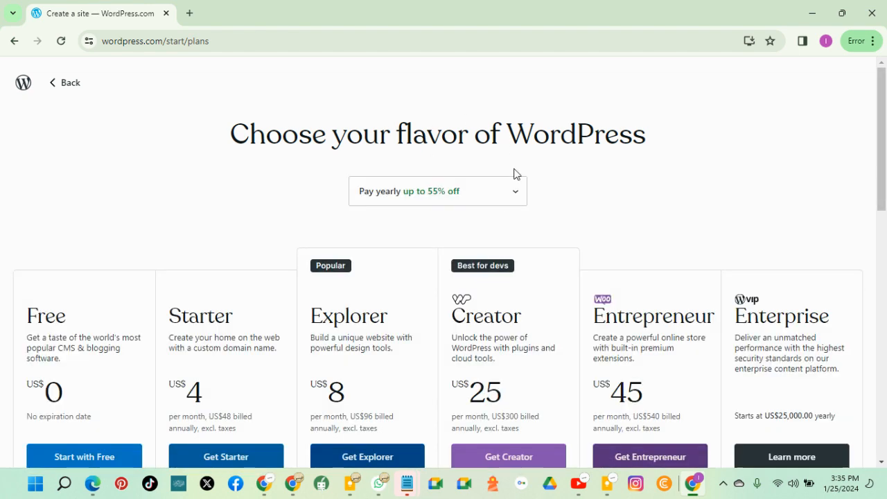
# Choose 'Start with Free' under the Free plan
pyautogui.scroll(-3)
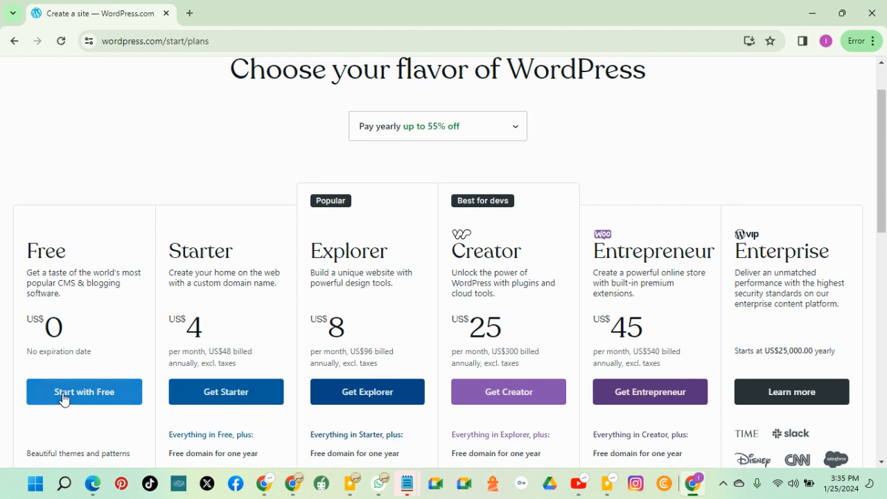
pyautogui.click(83, 391)
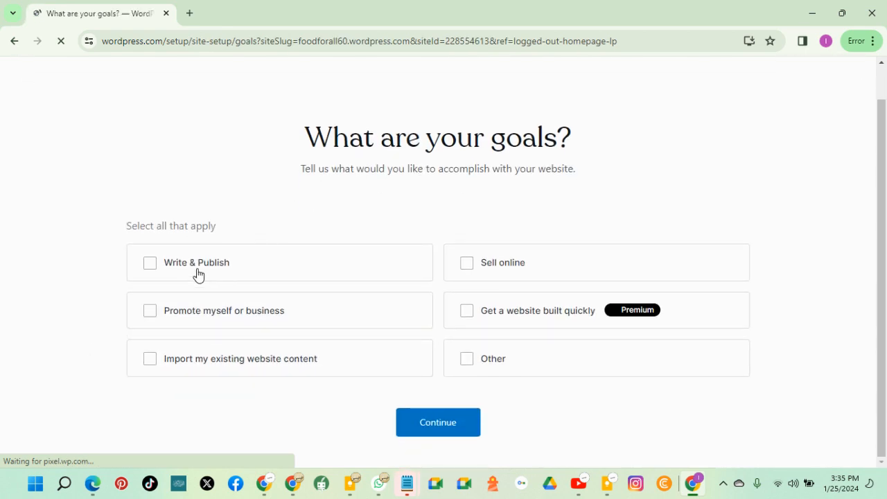
# Choose Write & Publish as the goal and enter blog name 'Food for all'
pyautogui.click(438, 421)
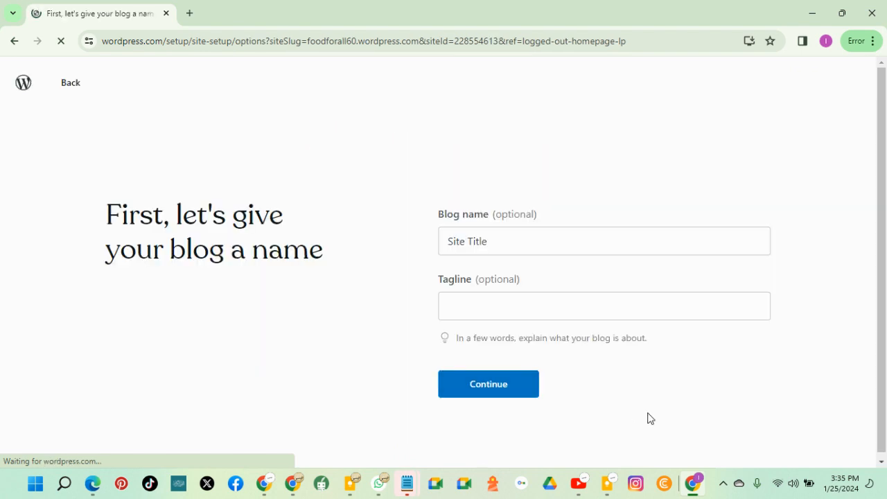
pyautogui.click(605, 241)
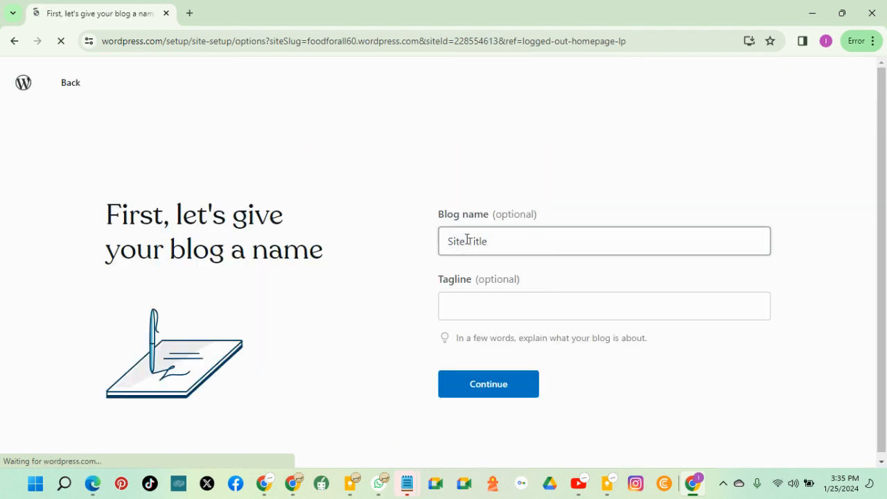
pyautogui.write('Food for al')
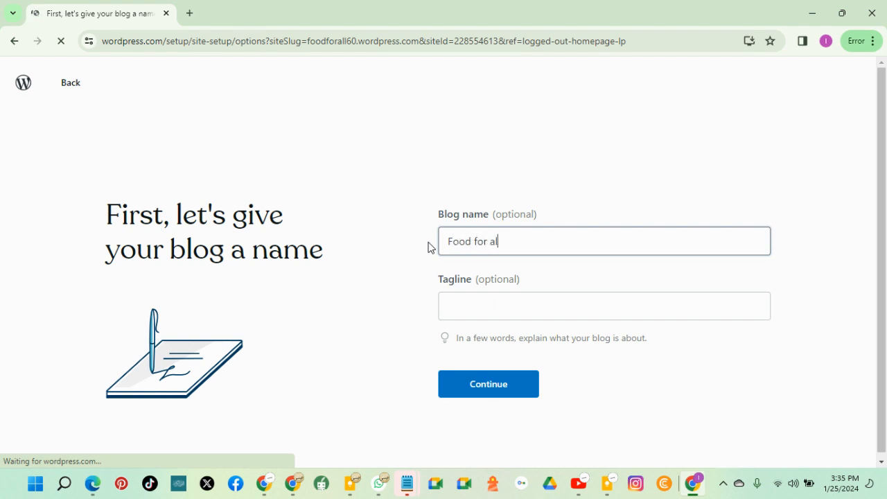
# Enter tagline 'Learn to cook any kind of food' and continue
pyautogui.click(605, 307)
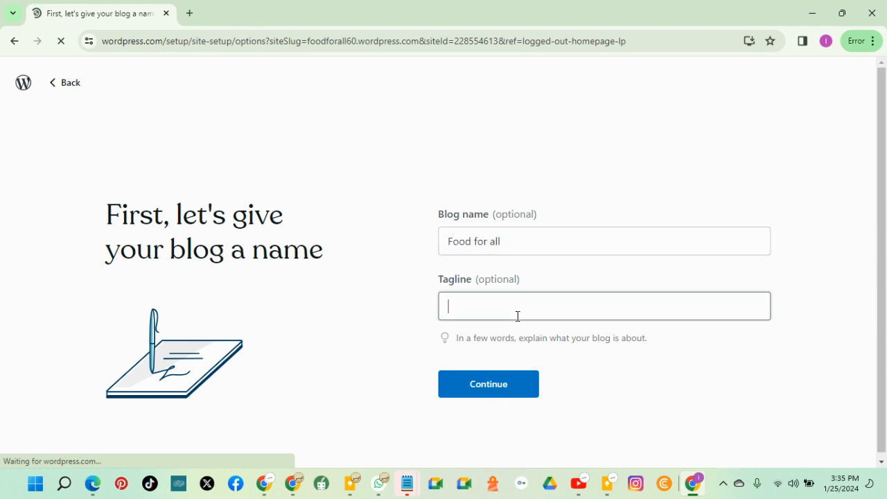
pyautogui.write('Learn to')
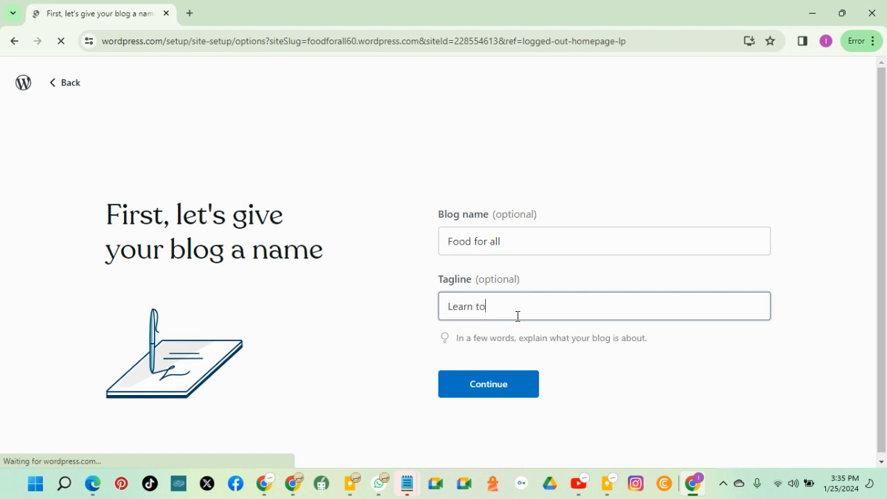
pyautogui.write('cook')
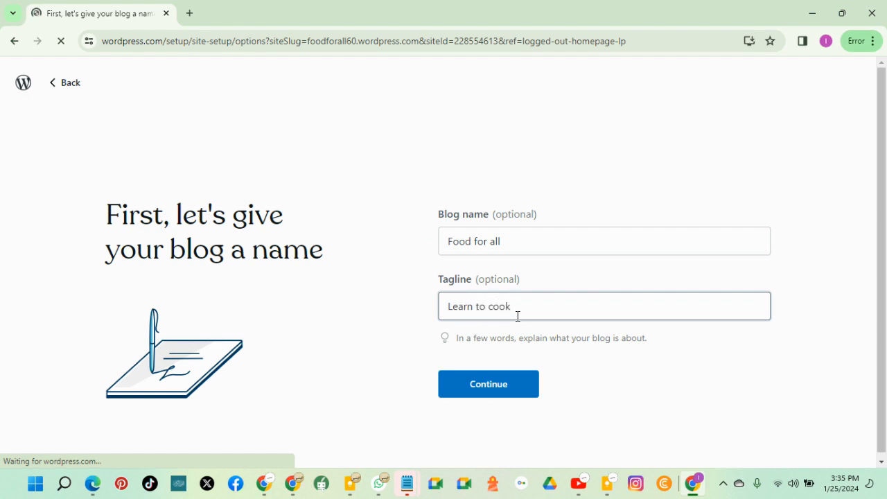
pyautogui.write('an')
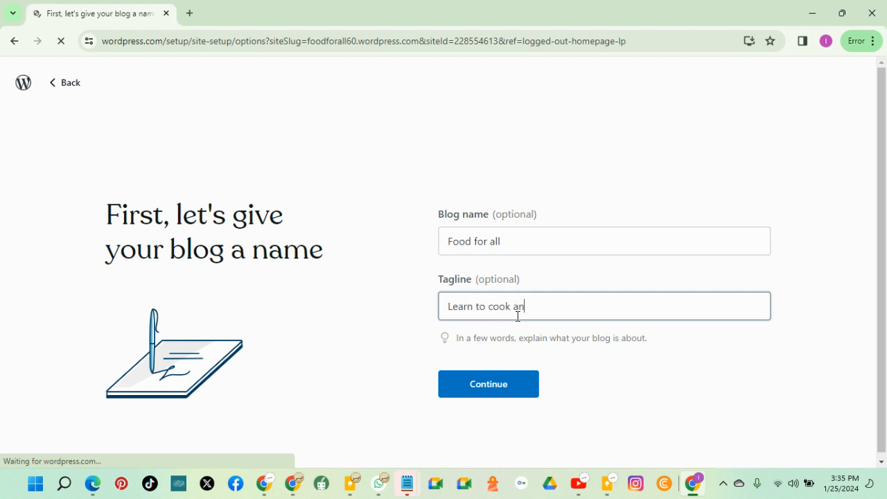
pyautogui.press('backspace')
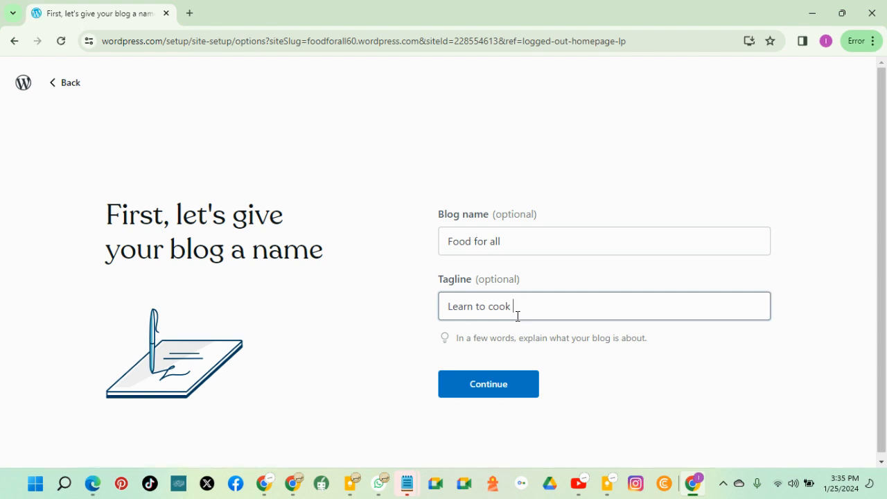
pyautogui.write('any kin')
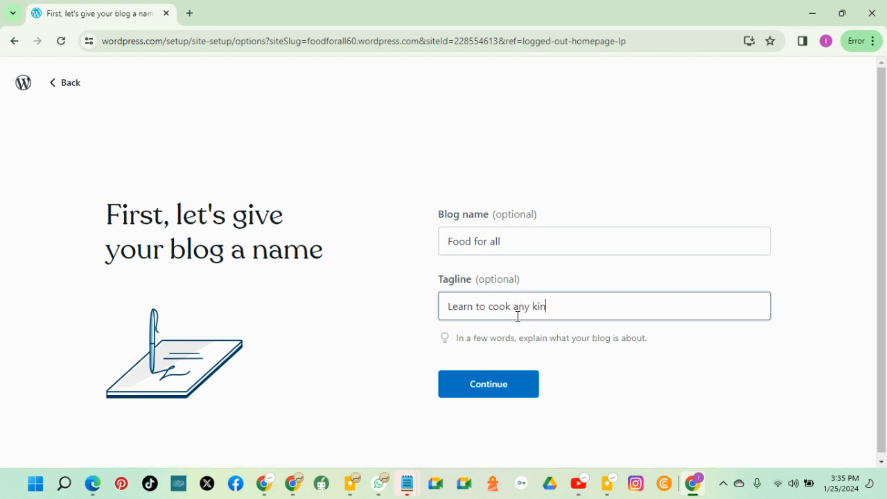
pyautogui.write('d of foo')
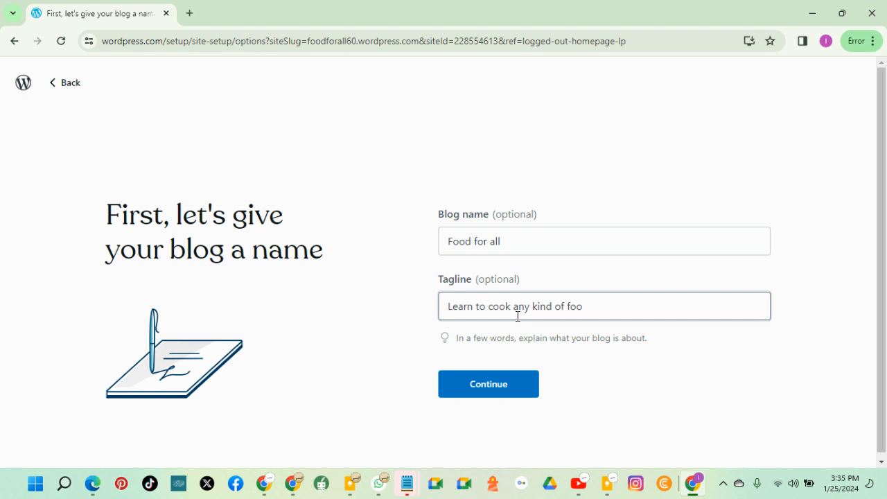
pyautogui.write('d')
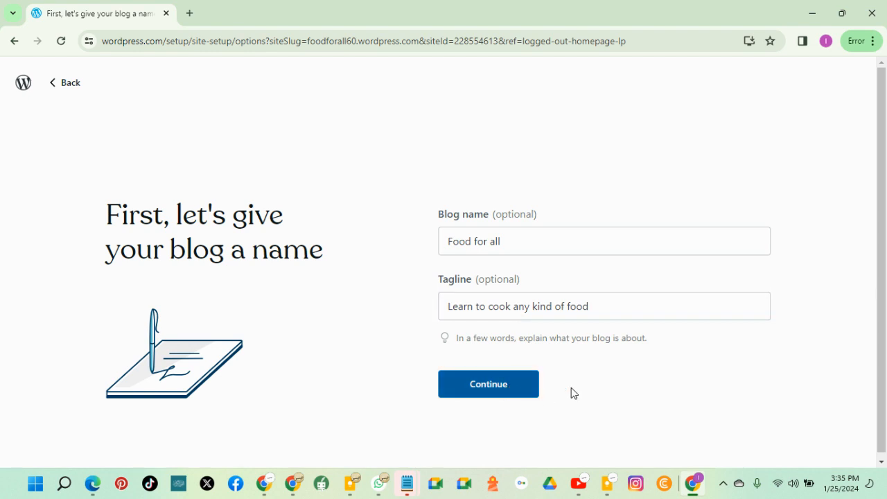
pyautogui.click(488, 384)
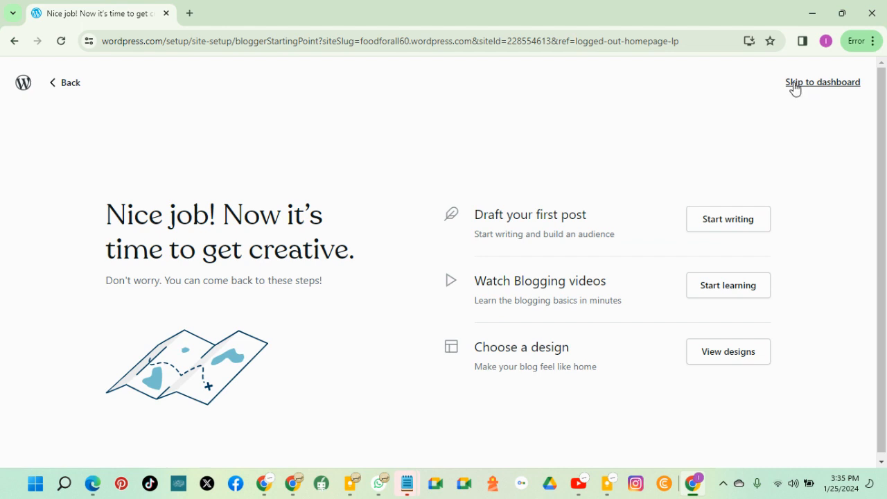
pyautogui.moveTo(816, 89)
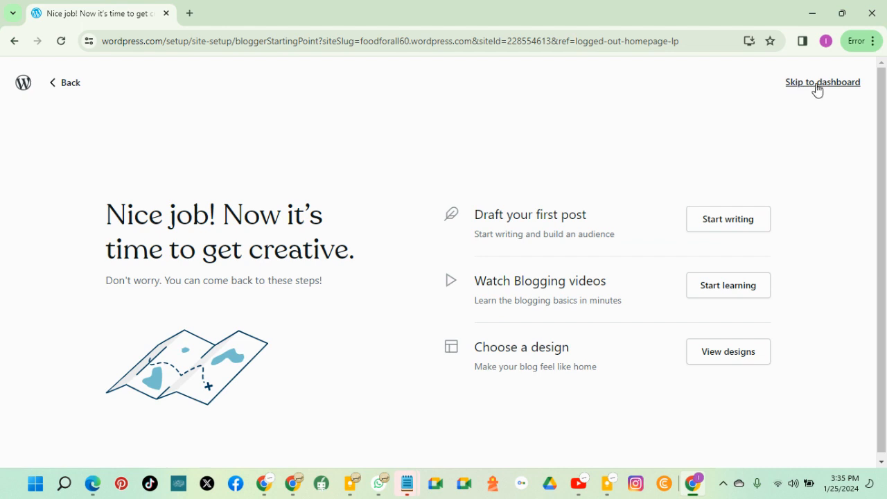
# Skip the getting-started suggestions to land on the My Home dashboard
pyautogui.click(824, 82)
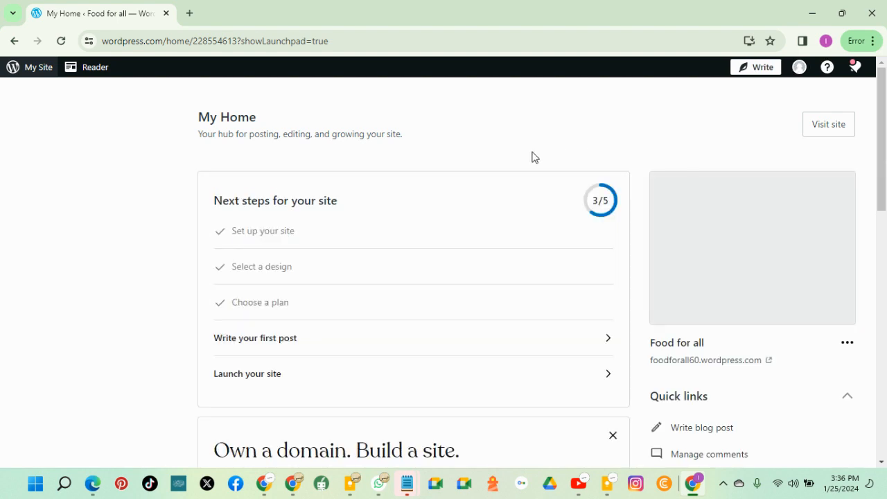
# Visit the live Food for all site in a new tab and switch to it
pyautogui.click(38, 67)
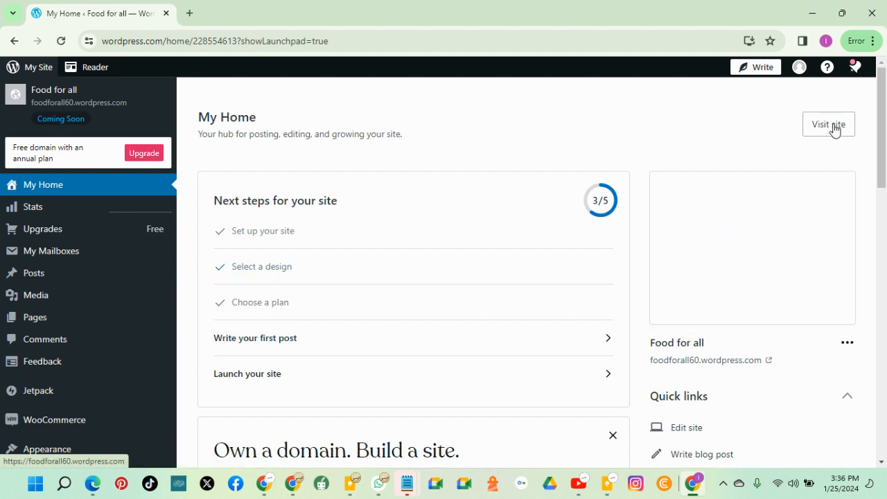
pyautogui.click(829, 124)
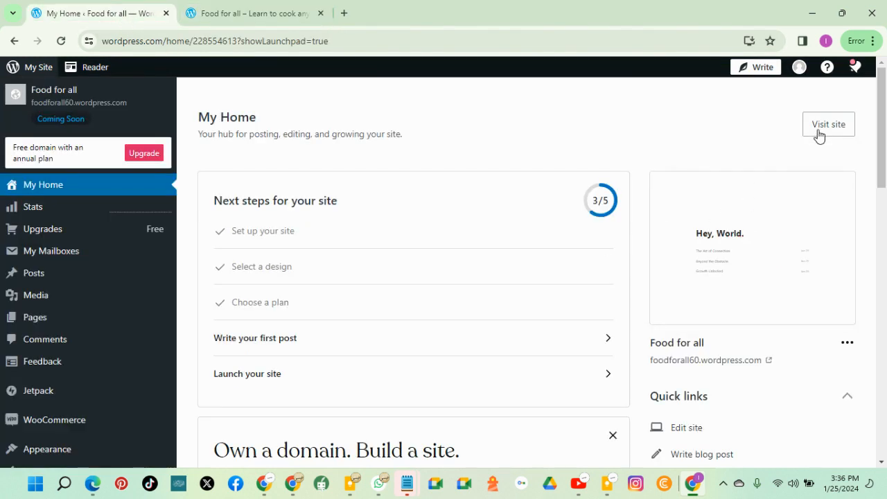
pyautogui.click(827, 125)
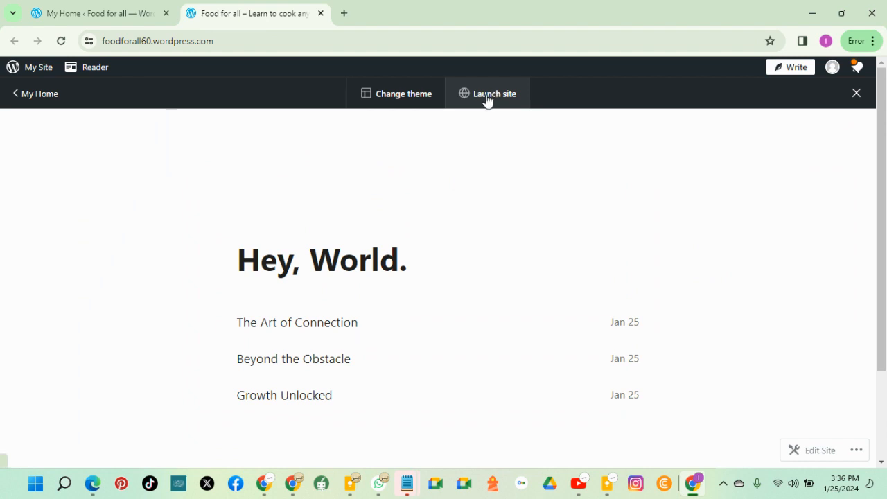
pyautogui.moveTo(470, 111)
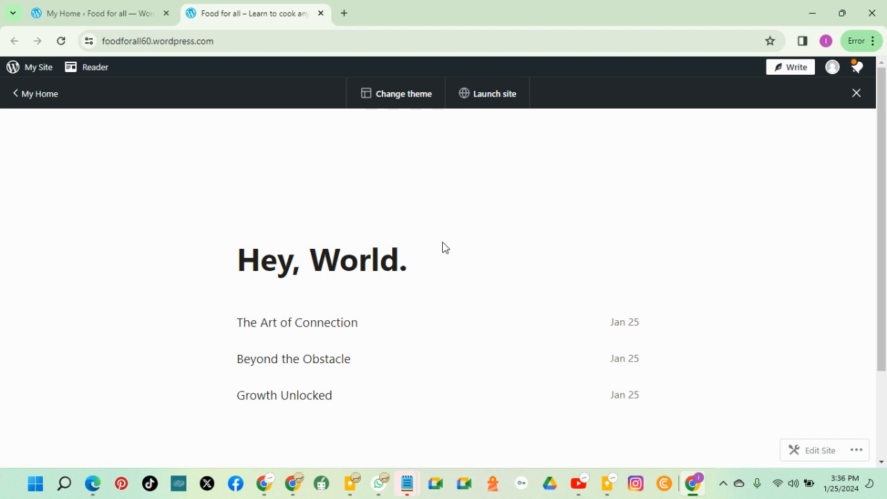
pyautogui.moveTo(812, 13)
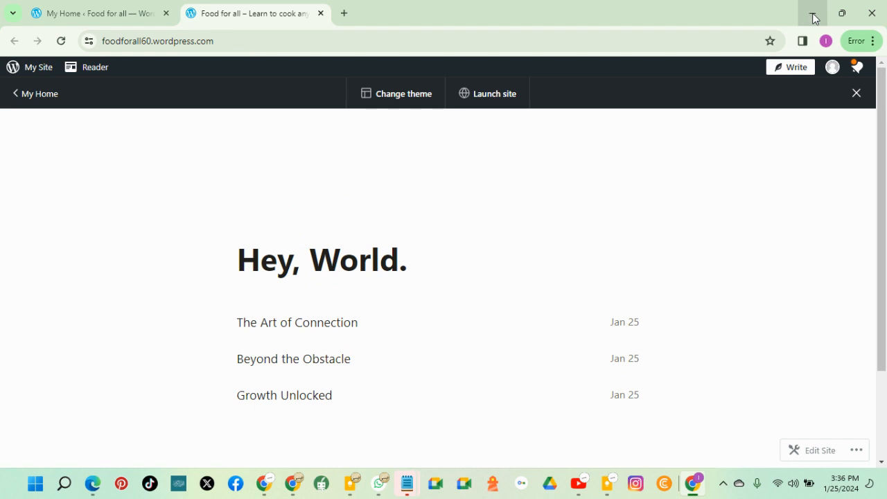